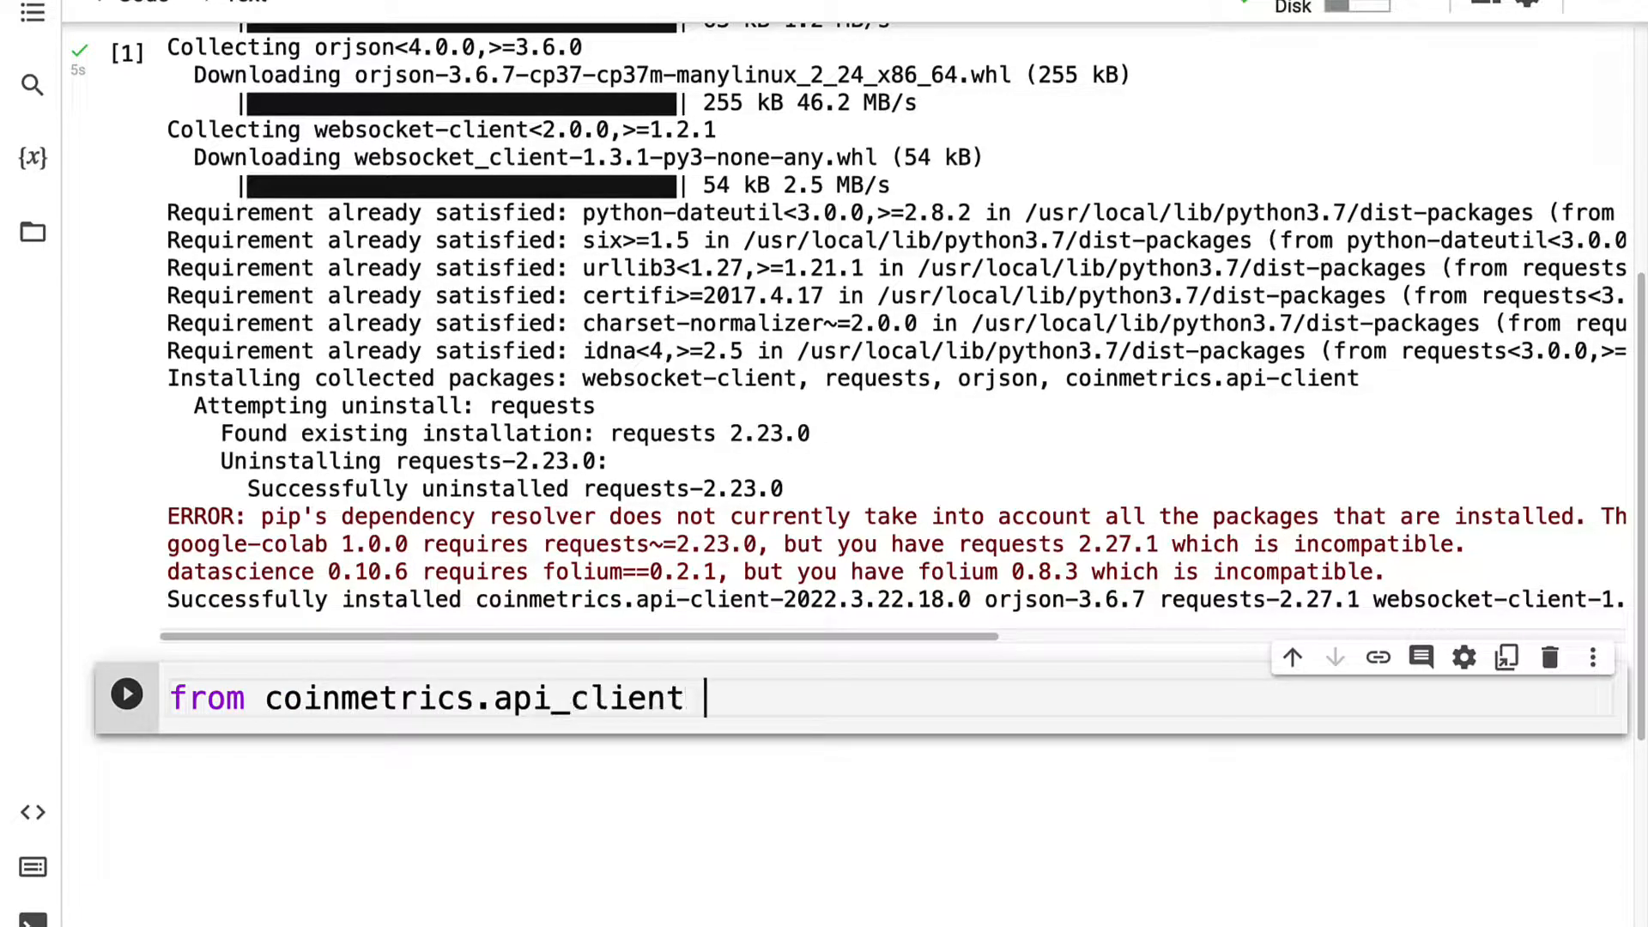
type("import CoinMetricsClient")
type("'TxTfrV")
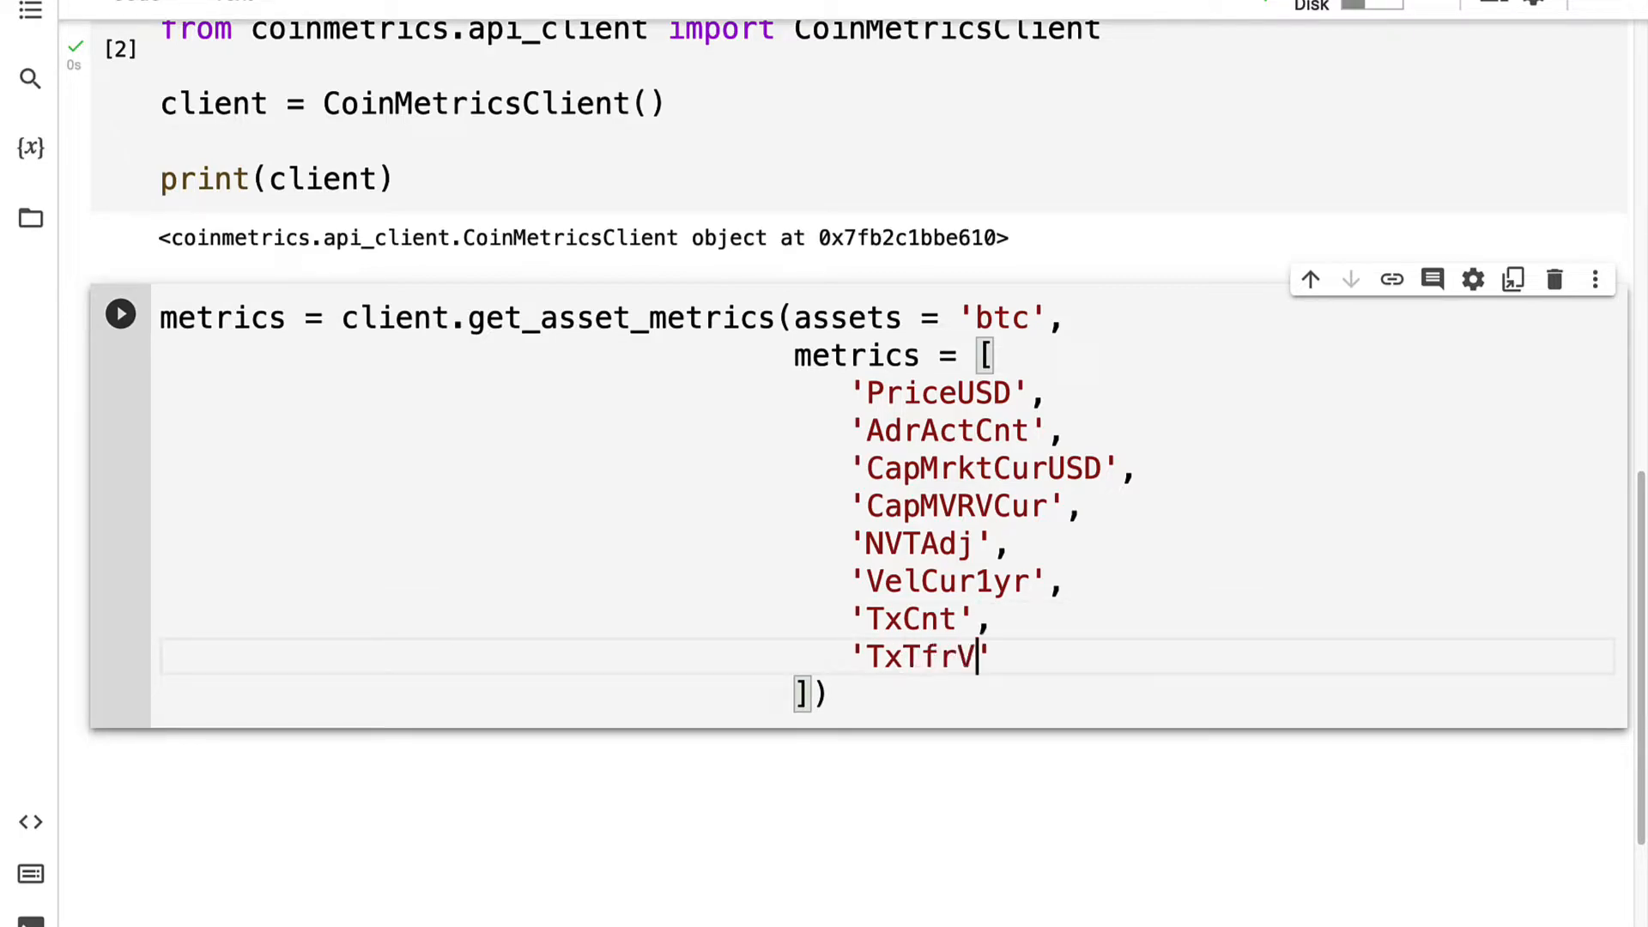
type("alAdjUSD")
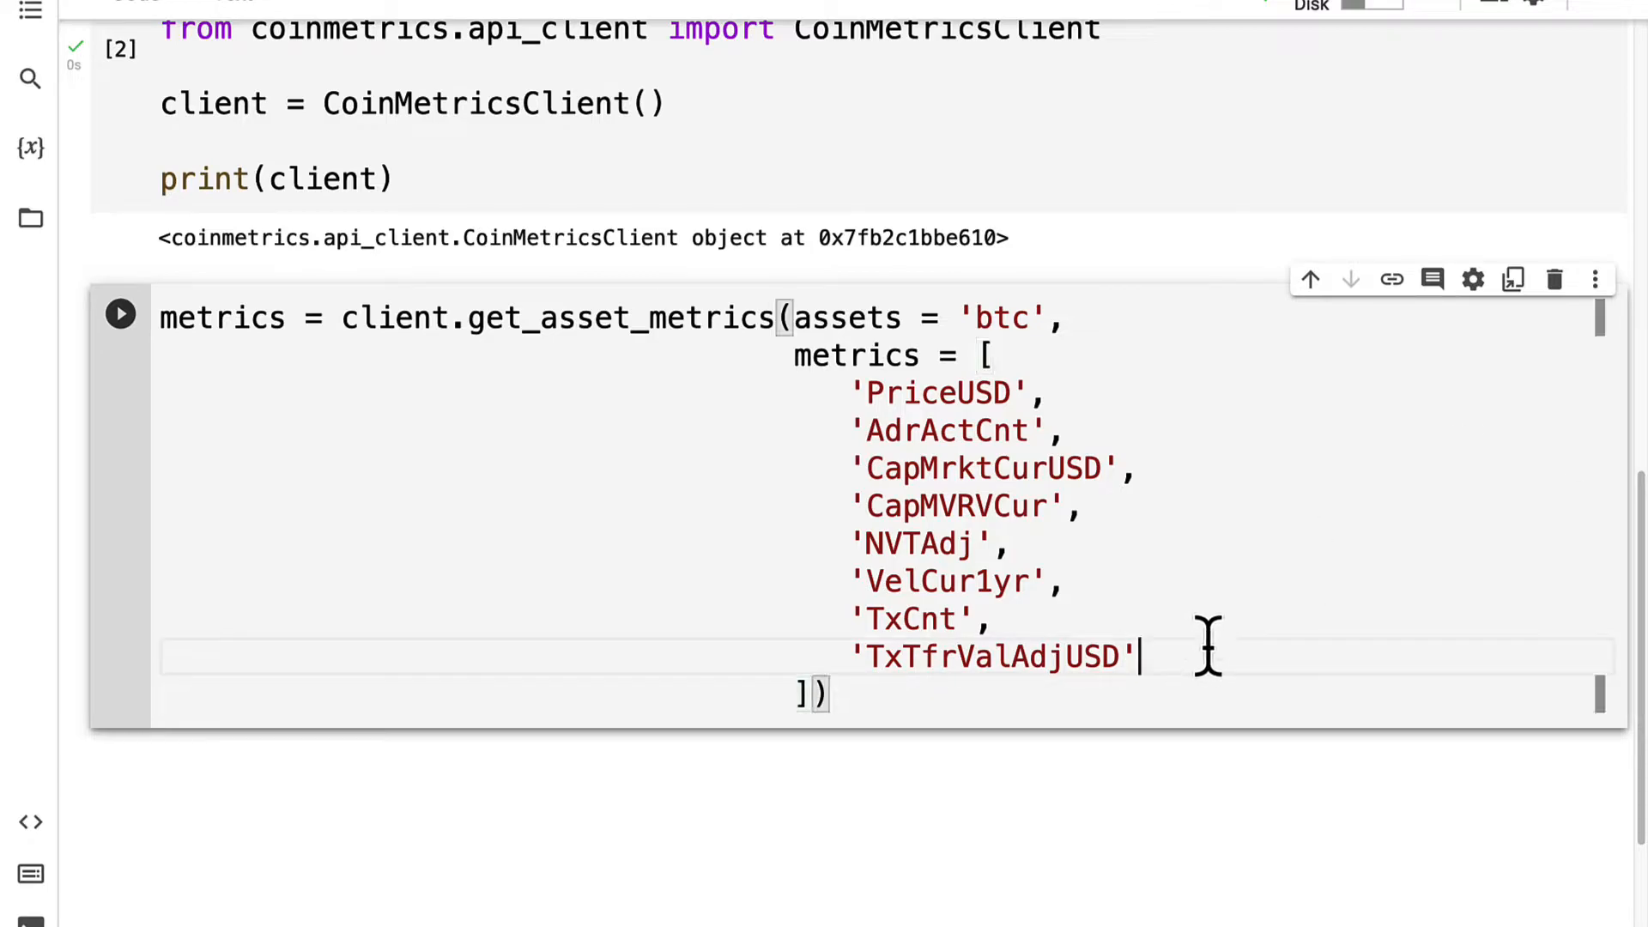
type(",")
type("'SplyCur'")
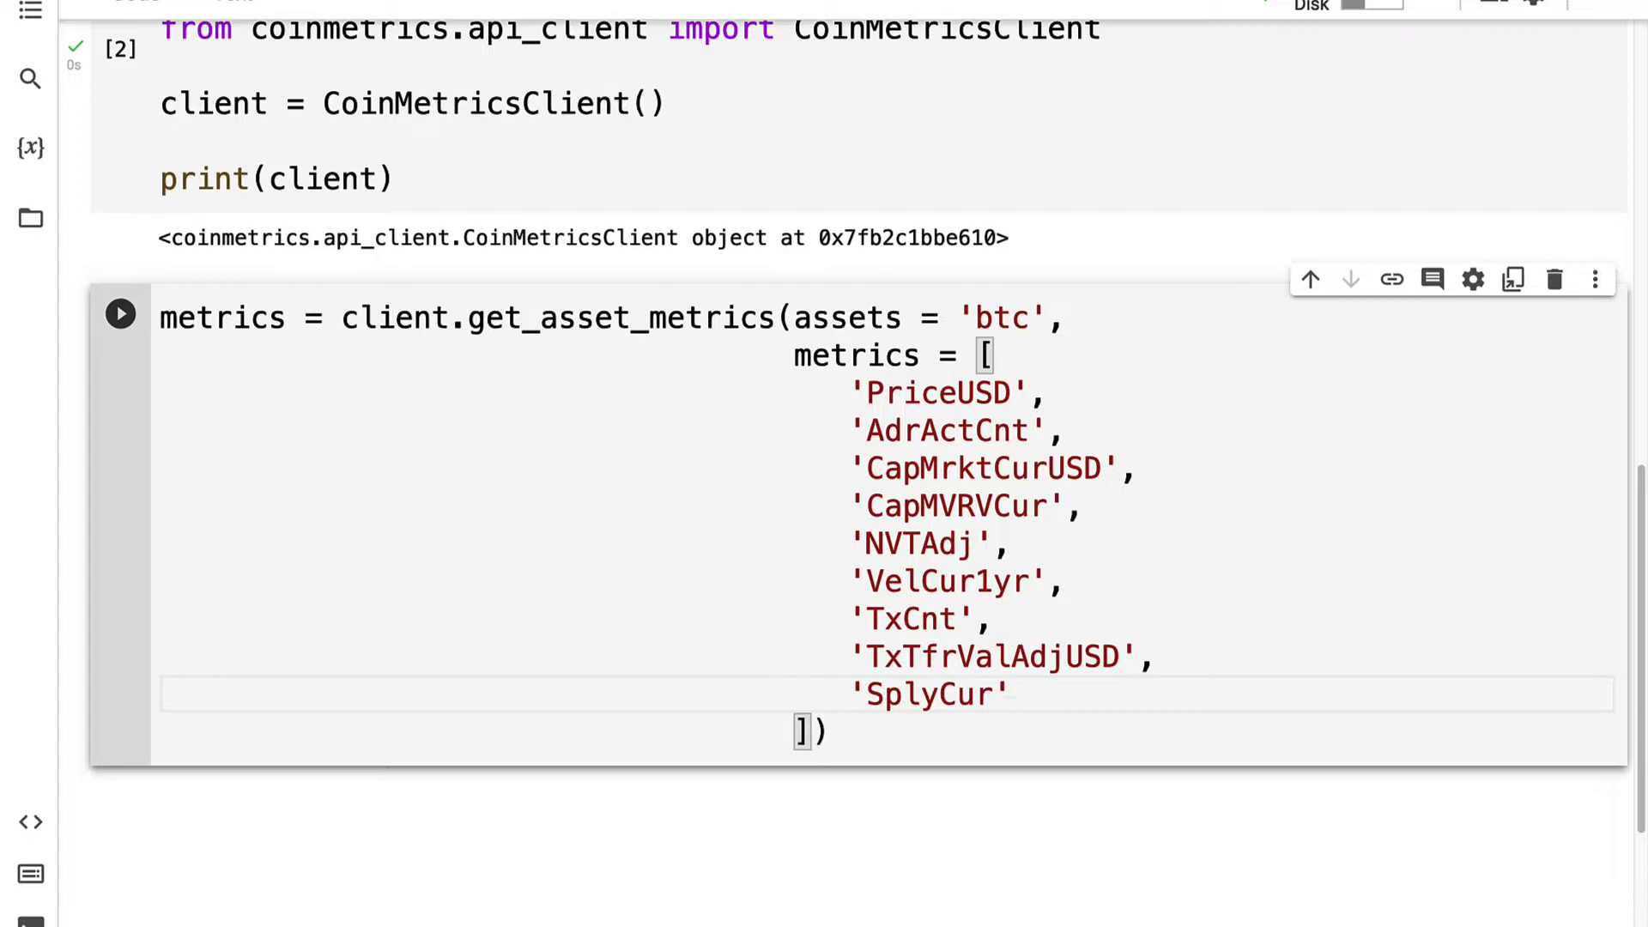
scroll("down", 3)
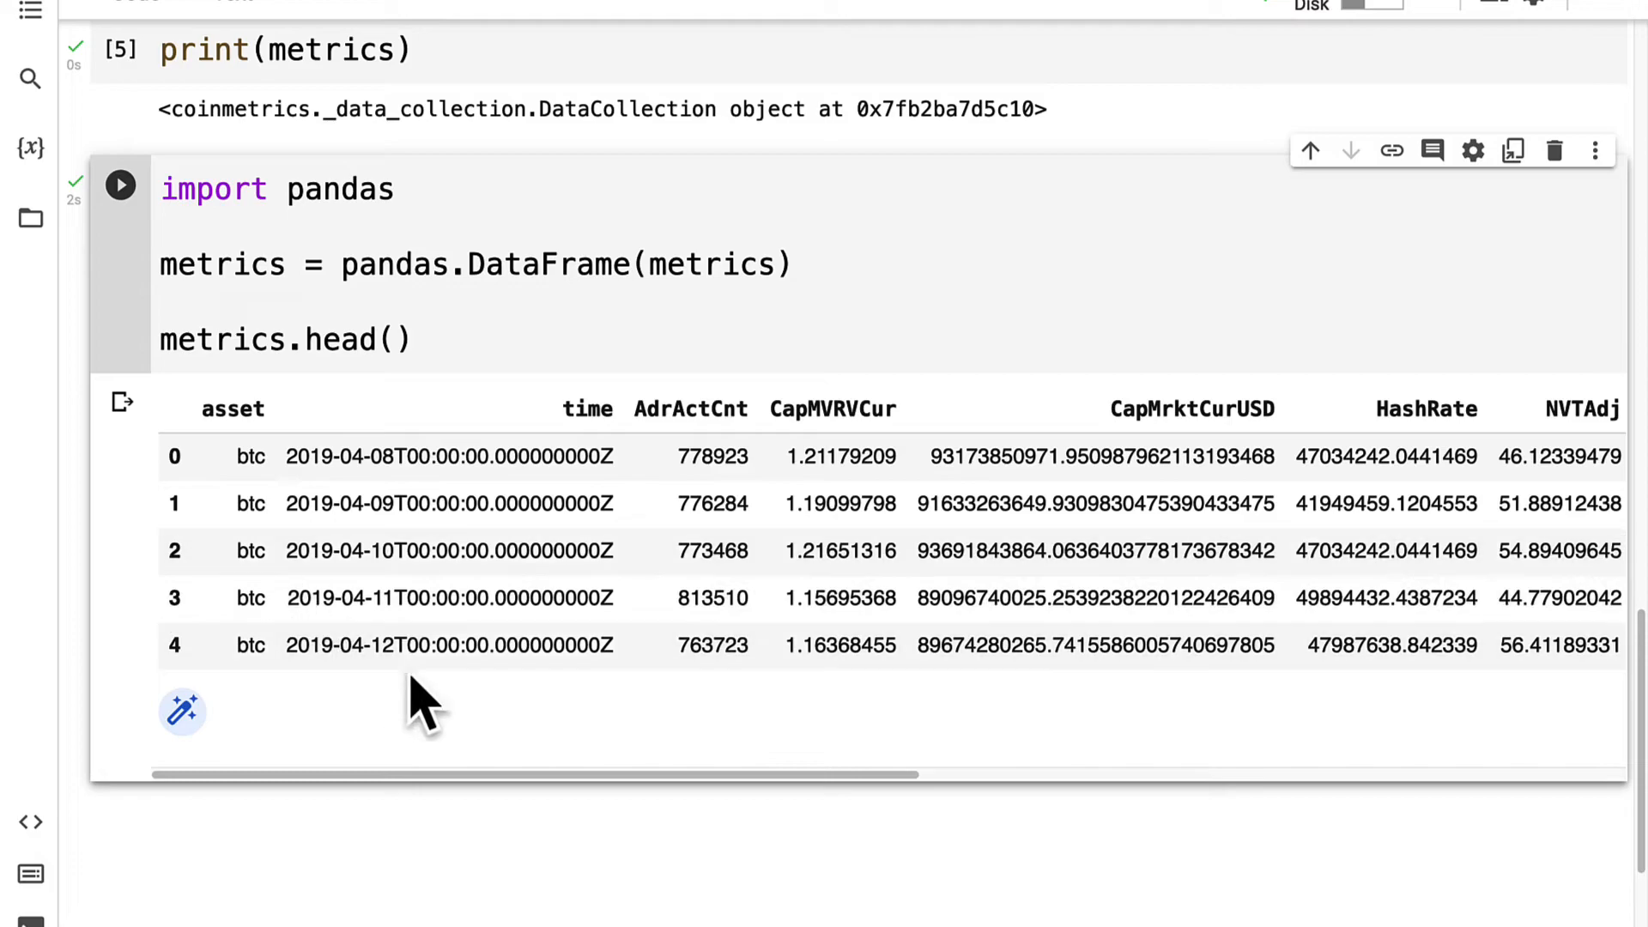
scroll("down", 3)
type("'")
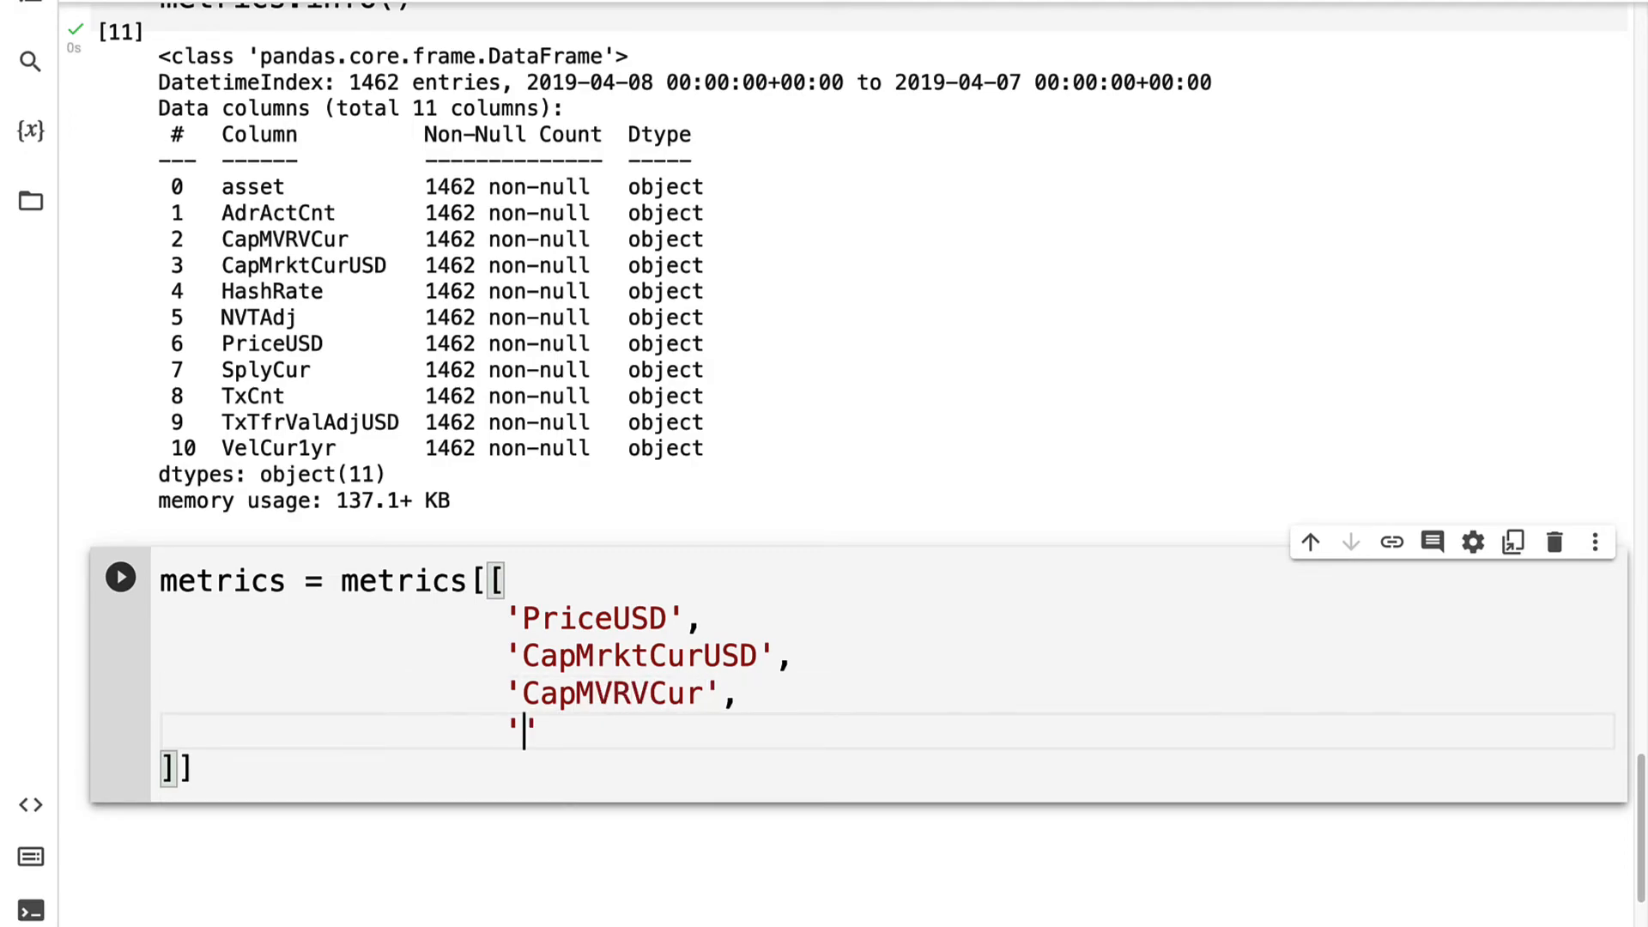
type("'NVTAdj',")
type("'AdrAct'")
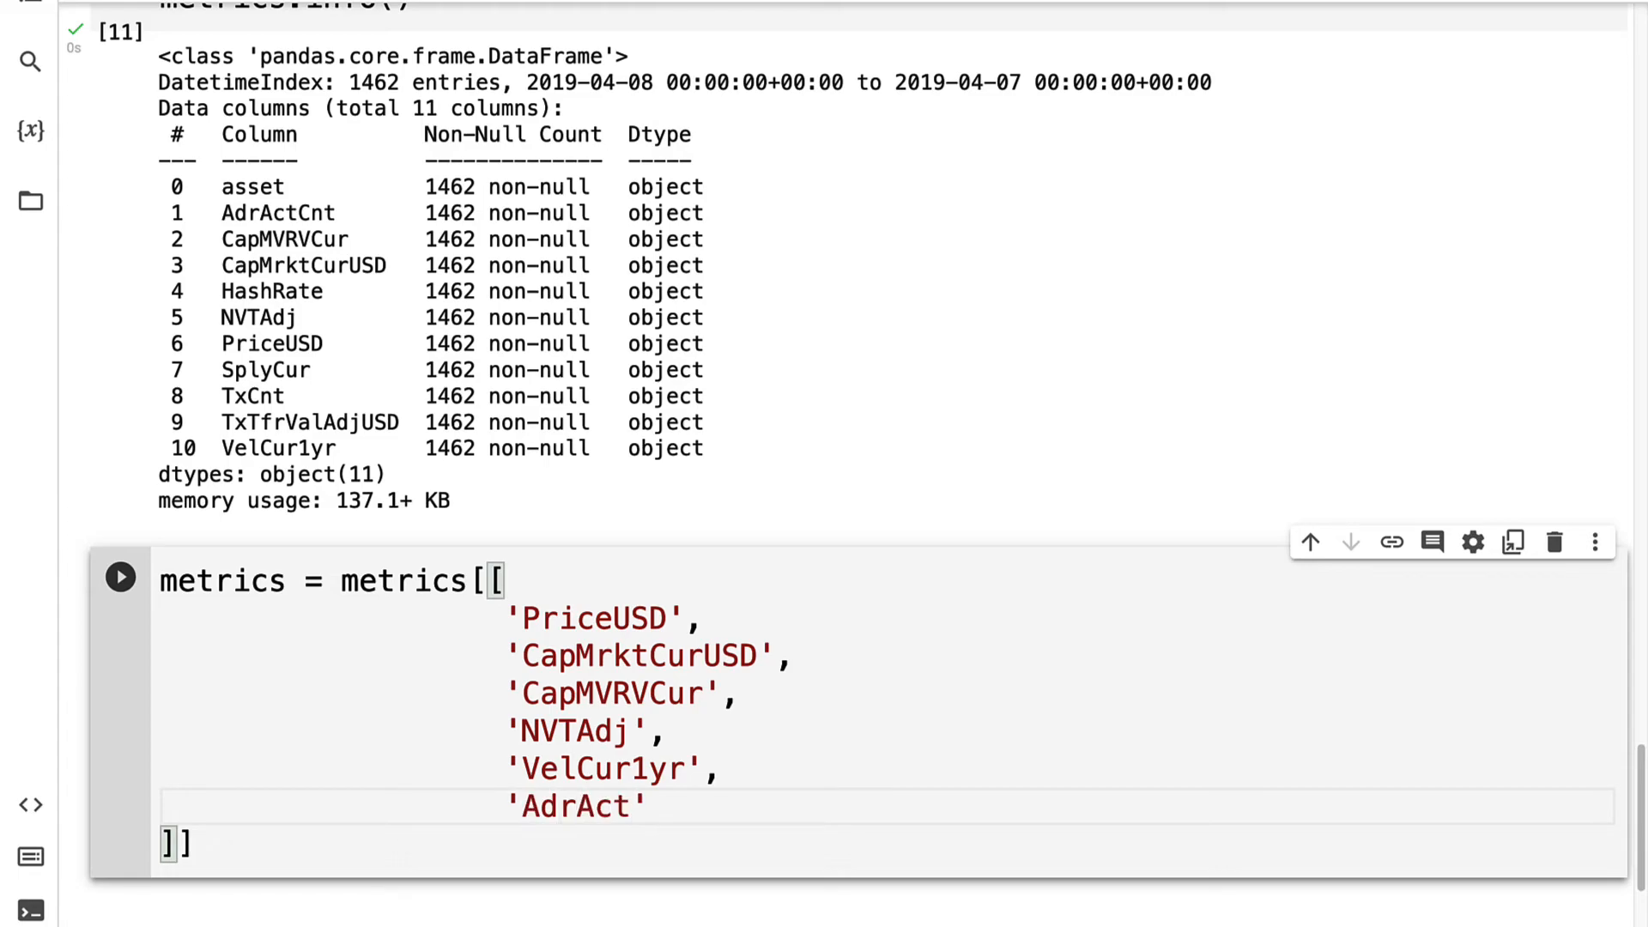